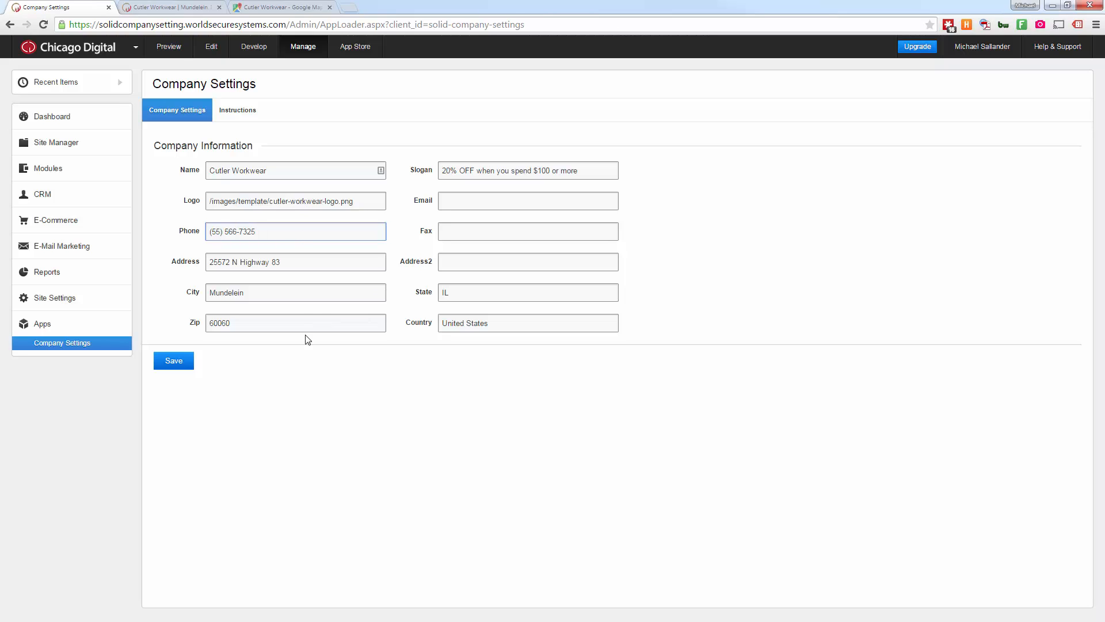
pyautogui.click(174, 361)
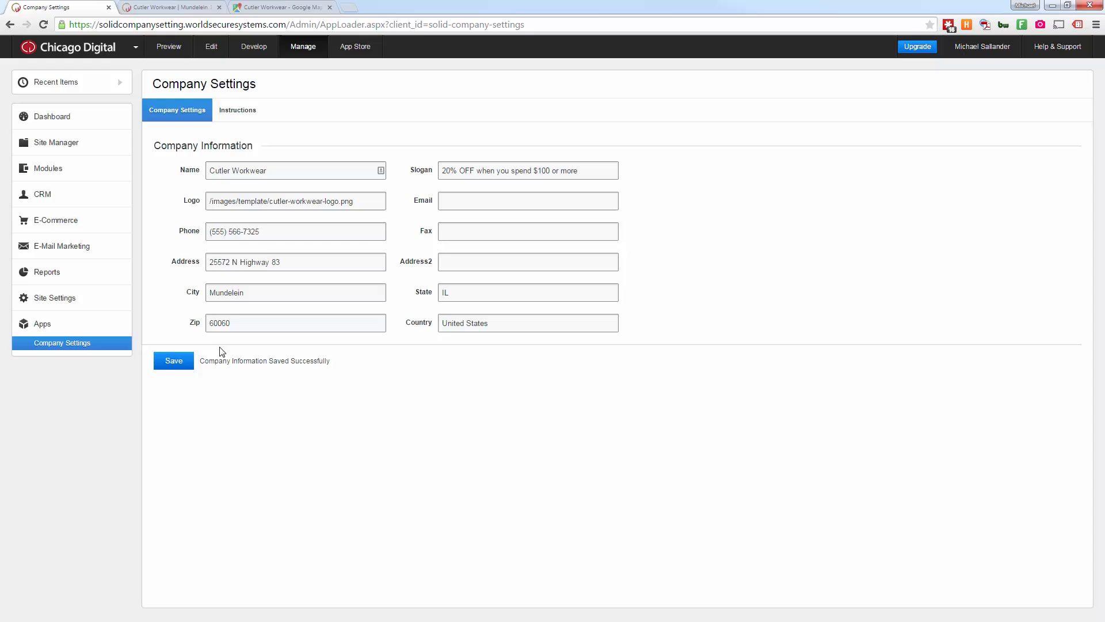
pyautogui.click(169, 7)
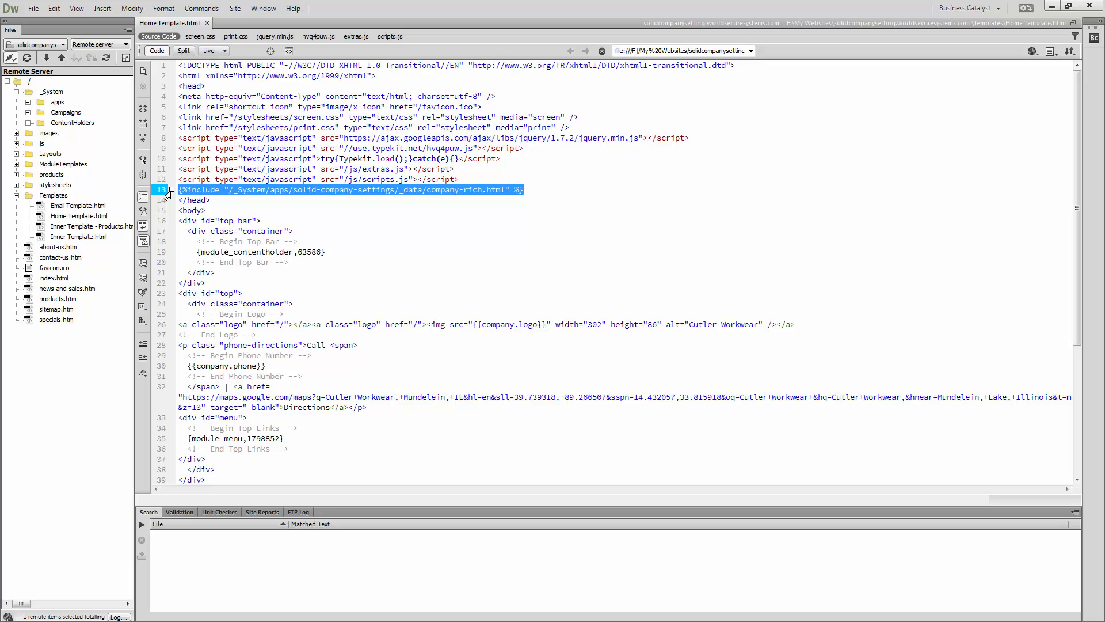
pyautogui.click(291, 209)
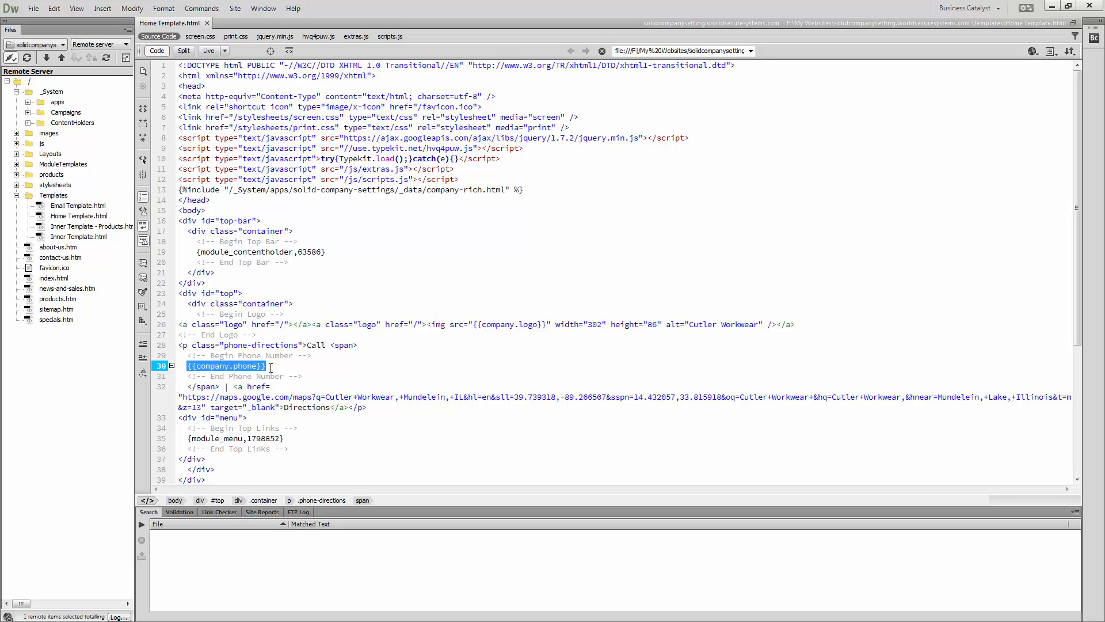
pyautogui.click(508, 324)
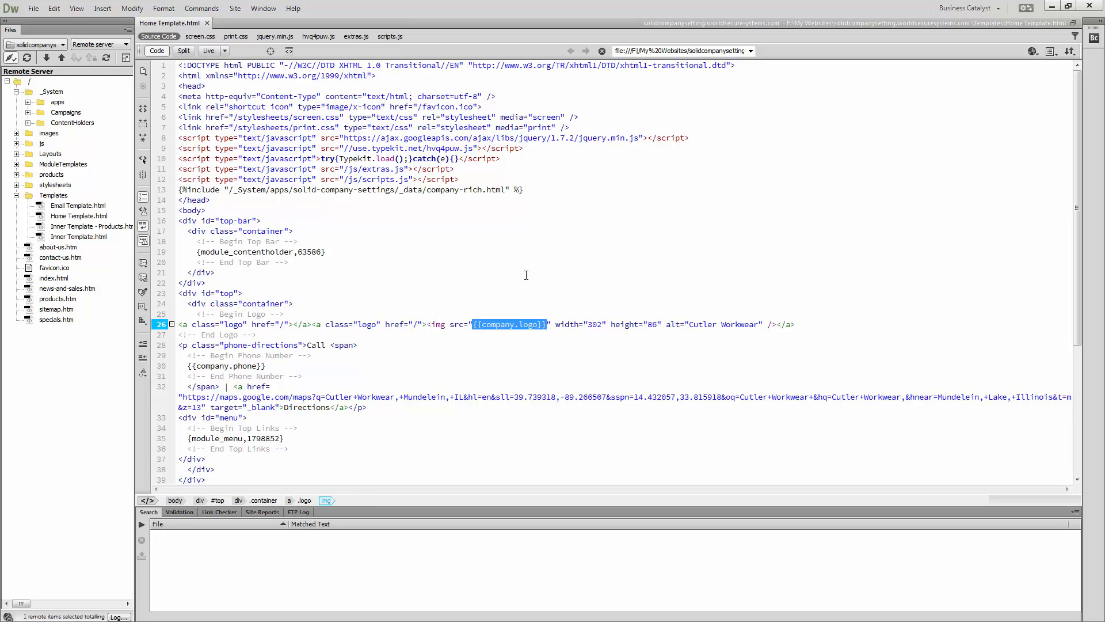
pyautogui.click(530, 188)
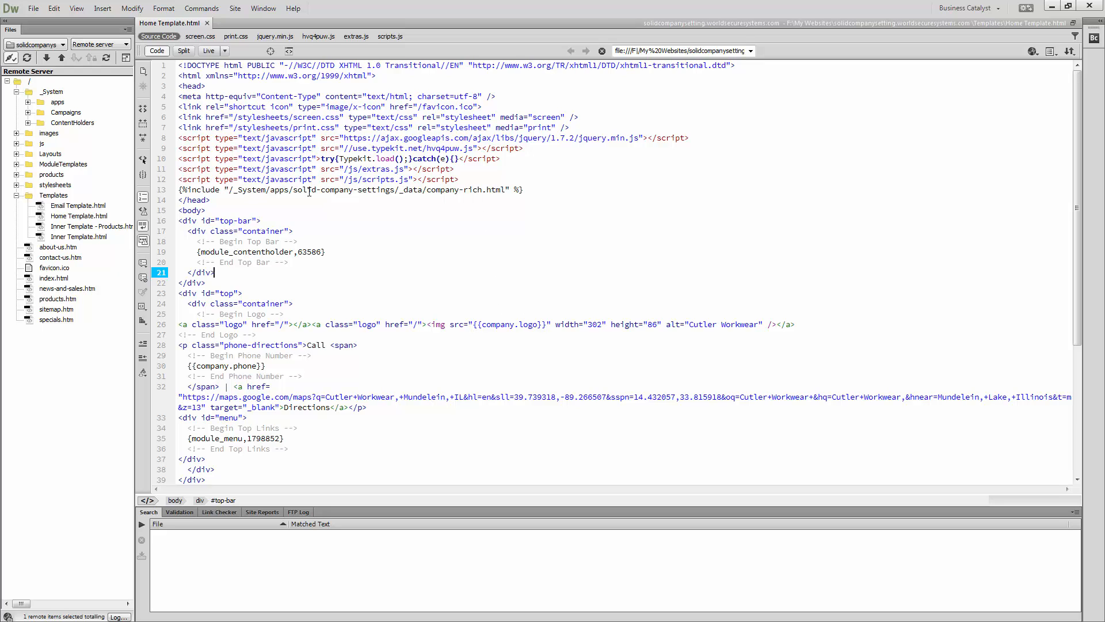
pyautogui.click(483, 191)
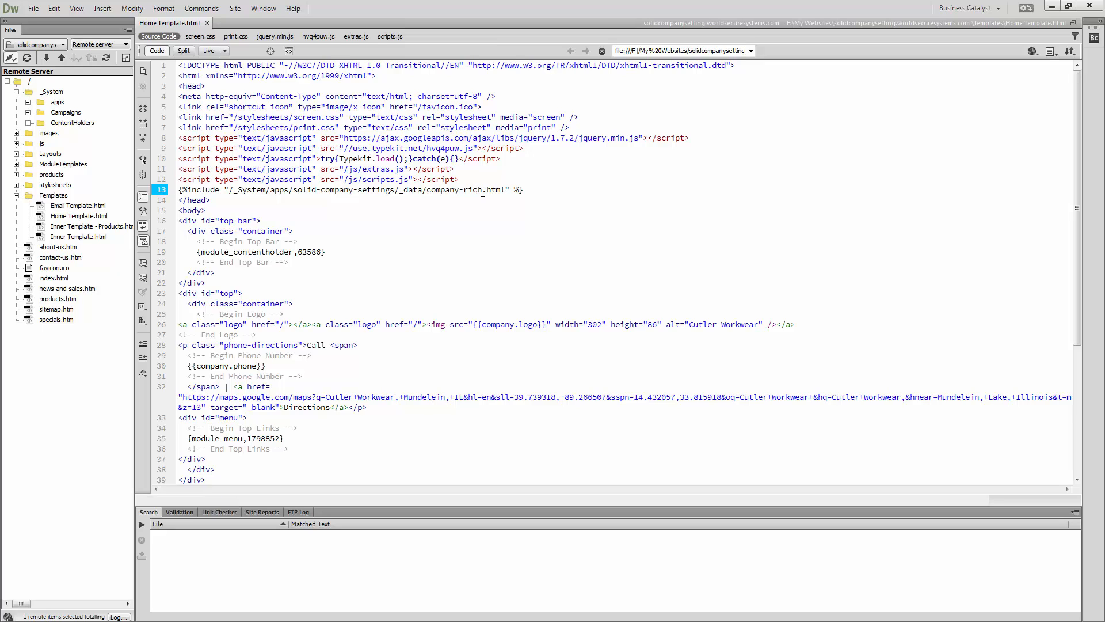
pyautogui.moveTo(484, 191)
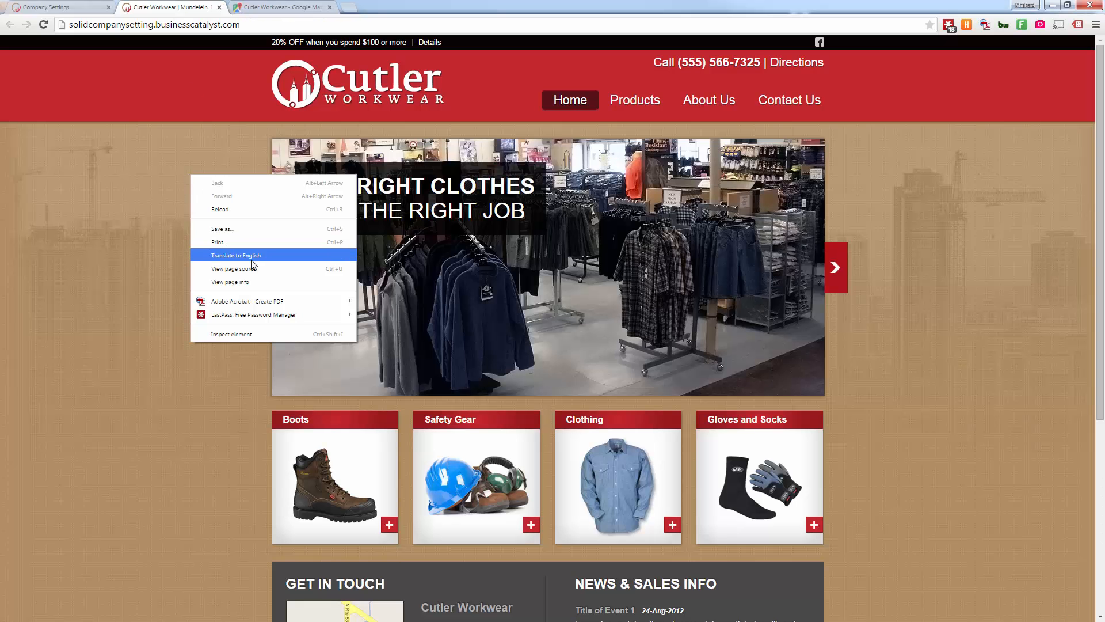
# Step: View the Cutler Workwear page source showing the schema.org LocalBusiness markup with the company details
pyautogui.click(230, 269)
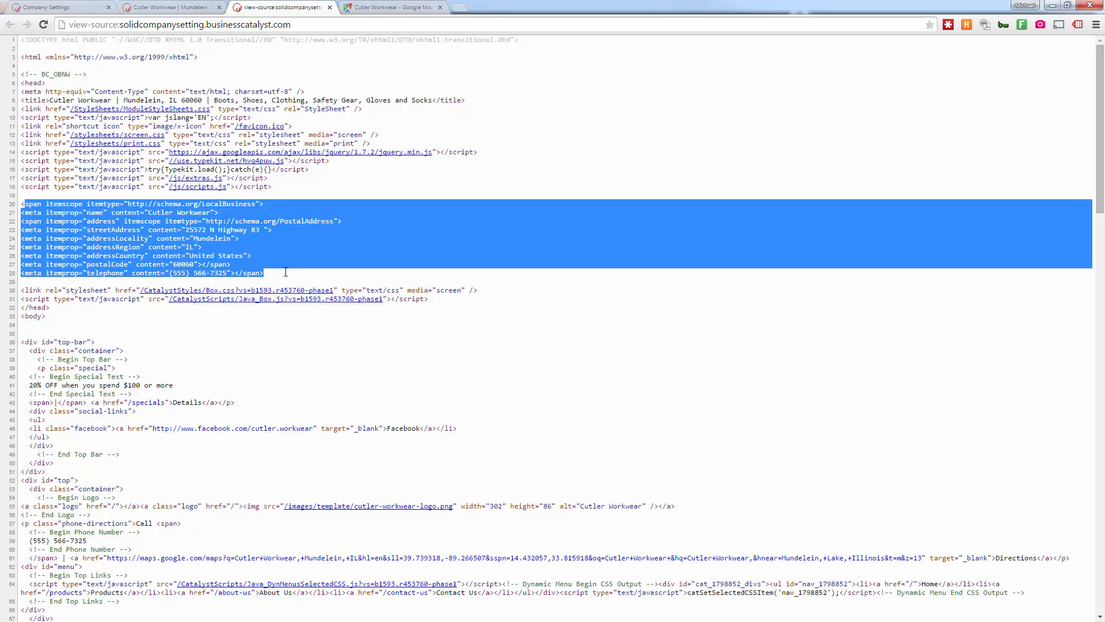
pyautogui.click(276, 273)
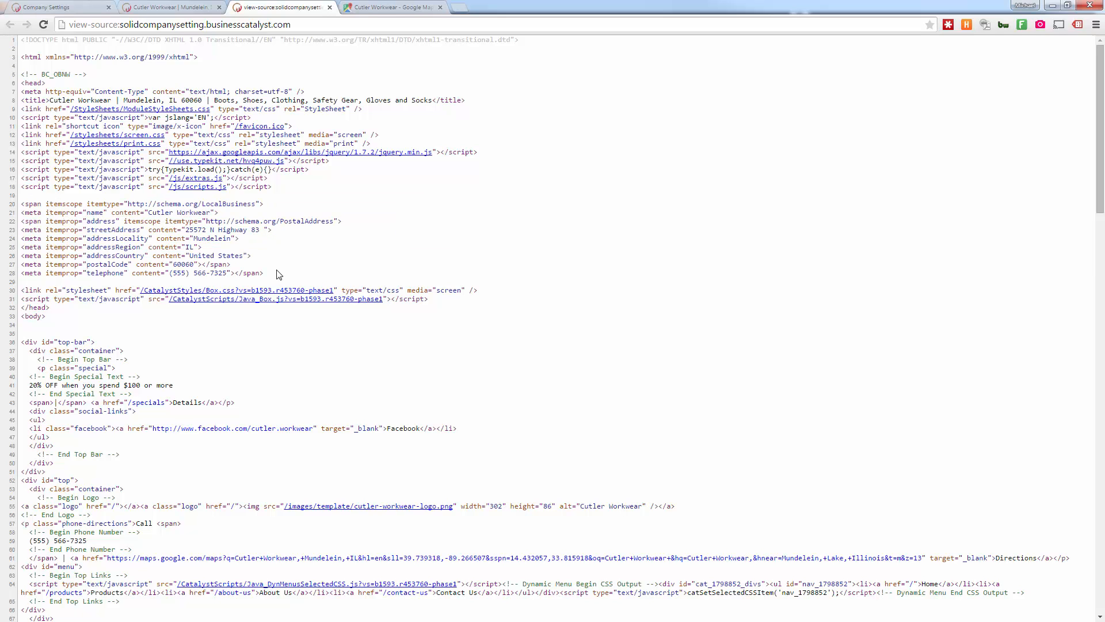